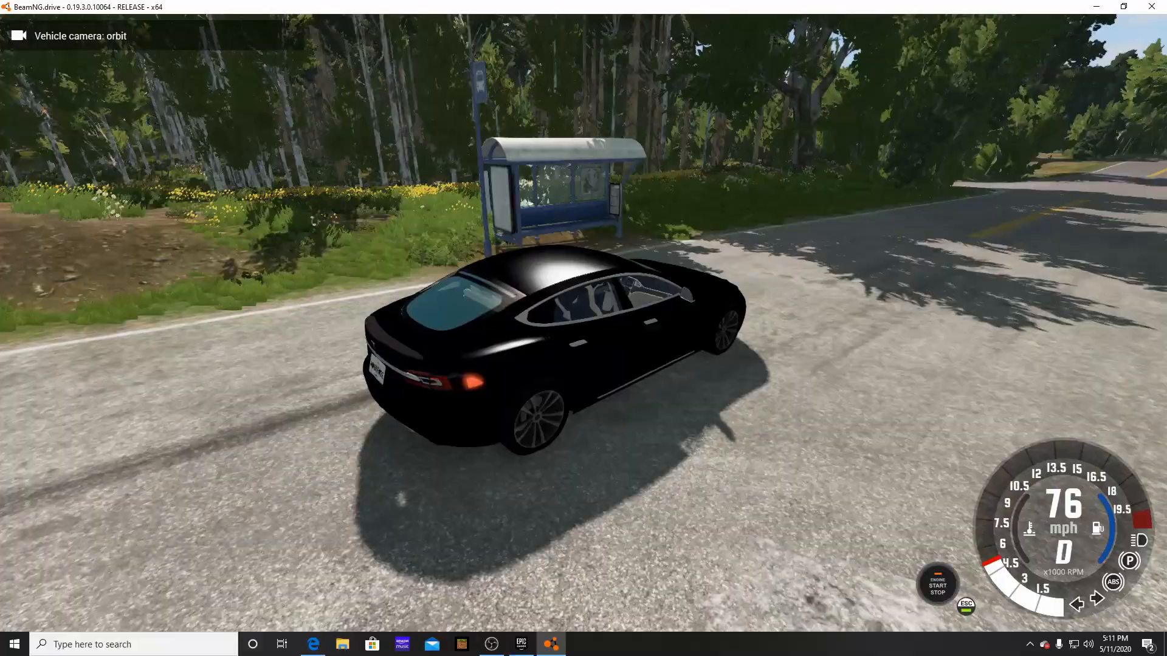
Bring up the Vehicle Customization Parts list for the white sedan on the Grid Map.
{"action": "key", "text": "c"}
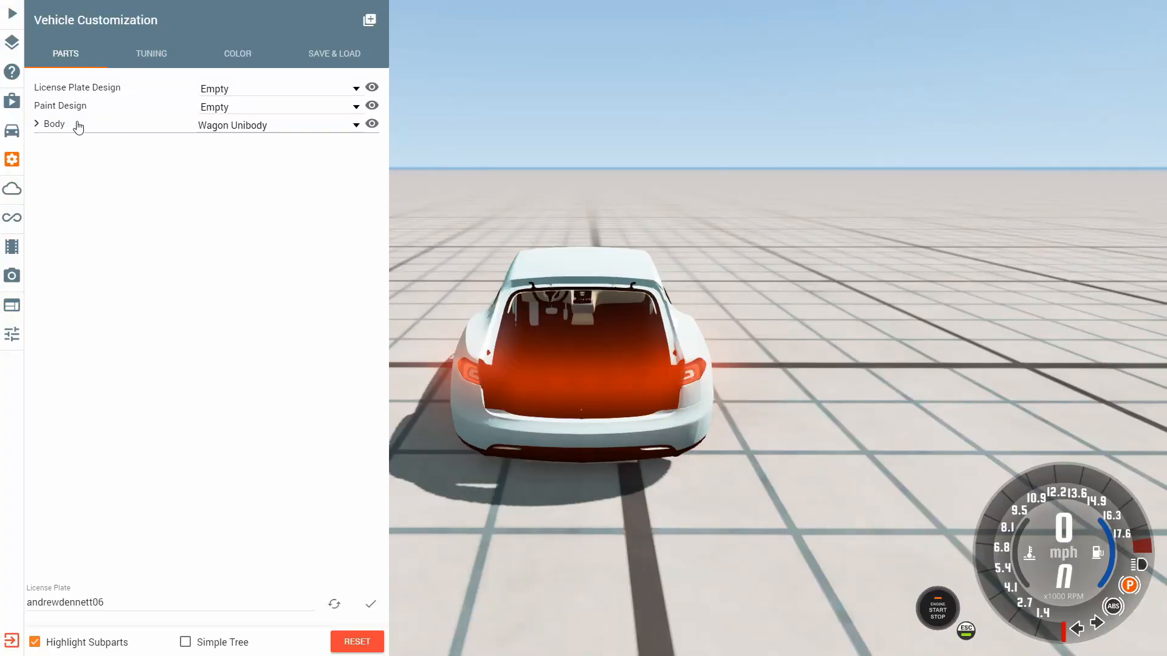
Under Body, fit the 85kW Battery and the xcSport Front Bumper.
{"action": "left_click", "coordinate": [36, 123]}
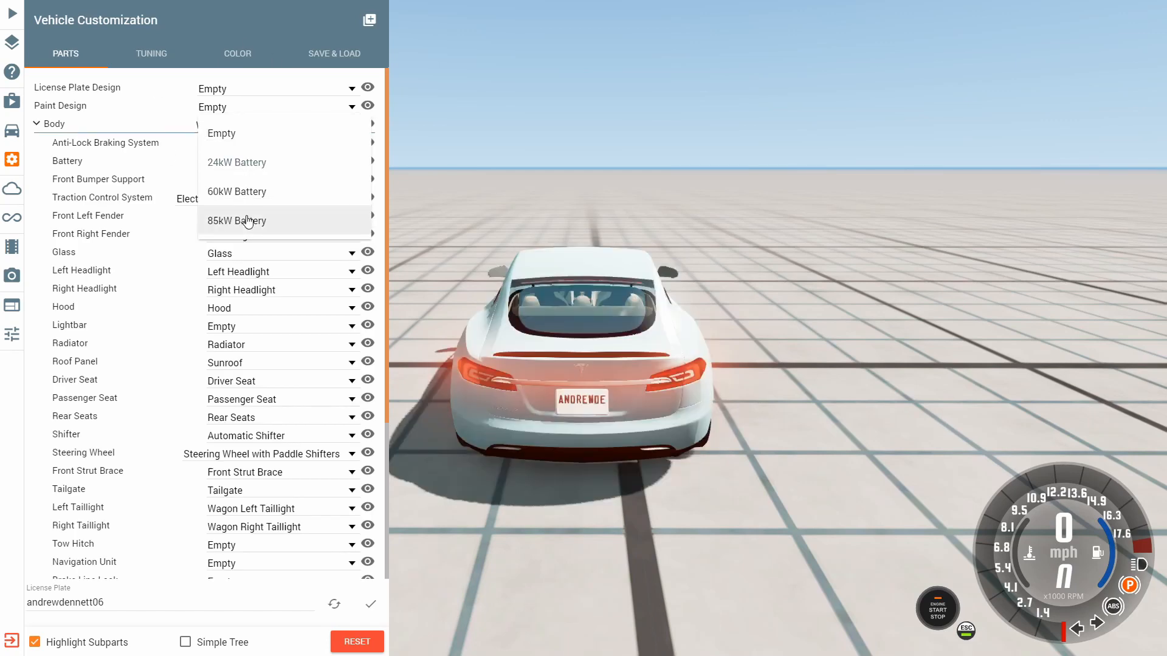
{"action": "left_click", "coordinate": [237, 221]}
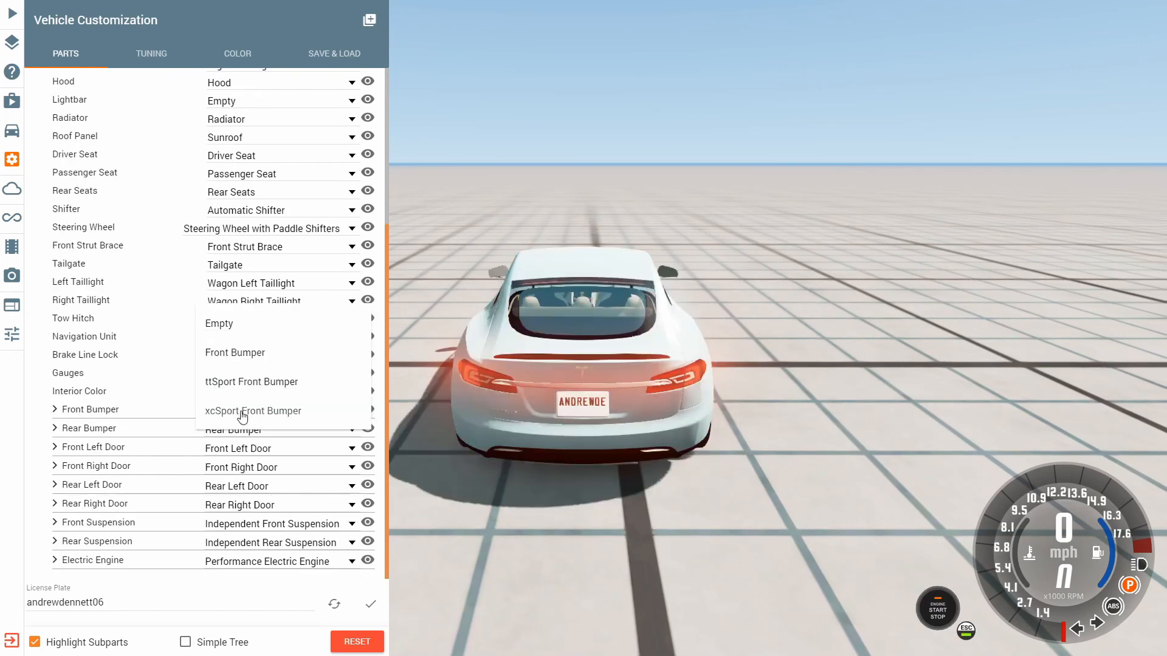
{"action": "left_click", "coordinate": [253, 410]}
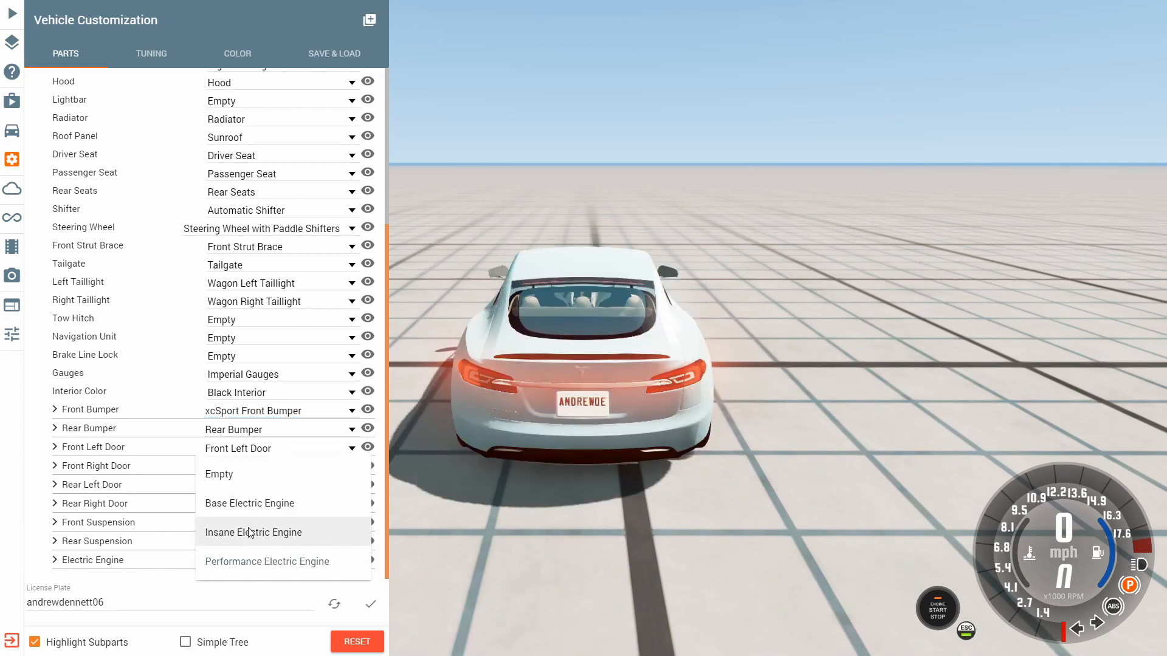
Fit the Insane Electric Engine and DirectDrive Transmission, and inspect the front differential subparts.
{"action": "left_click", "coordinate": [253, 532]}
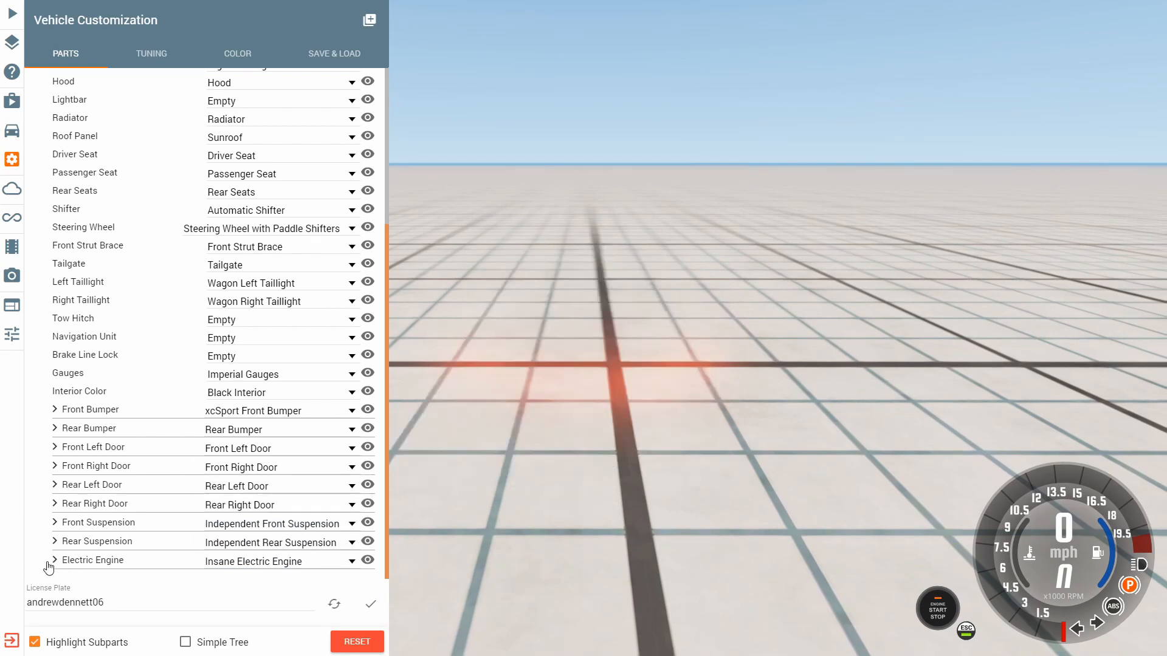
{"action": "left_click", "coordinate": [54, 560]}
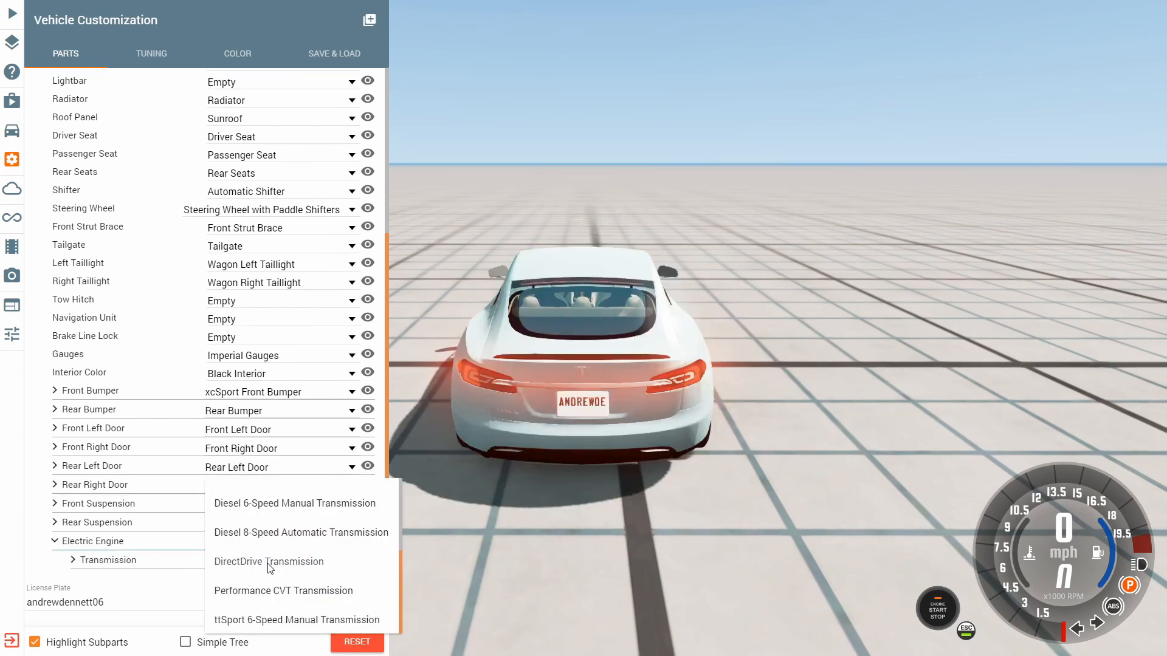
{"action": "left_click", "coordinate": [269, 562]}
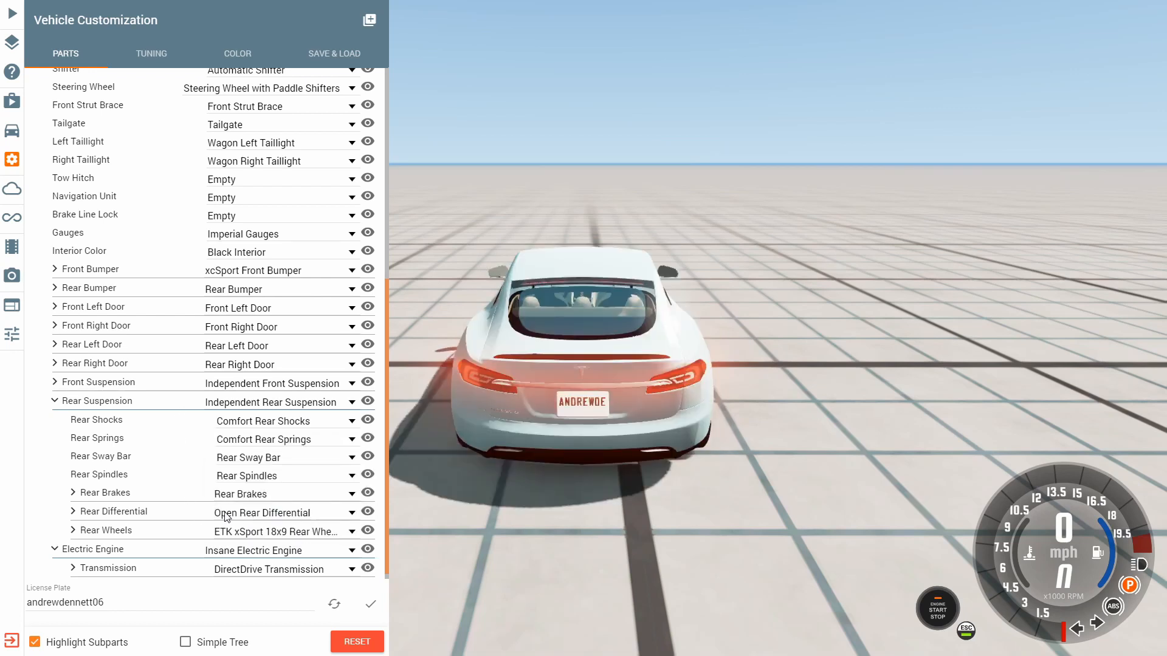
{"action": "left_click", "coordinate": [279, 511]}
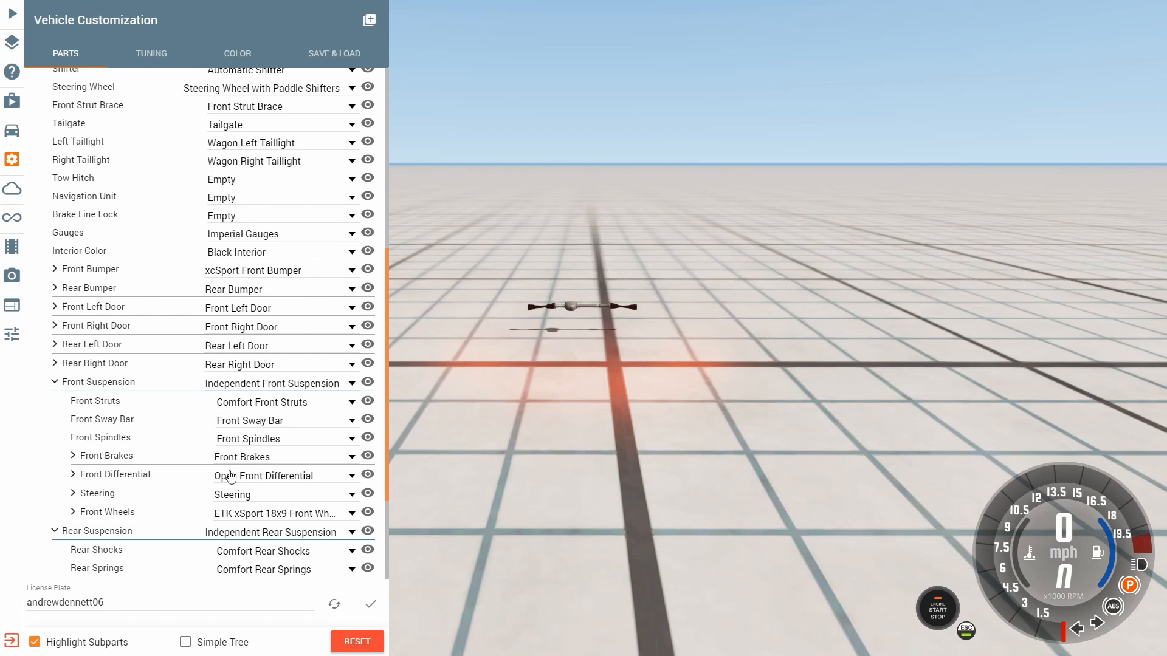
{"action": "left_click", "coordinate": [74, 474]}
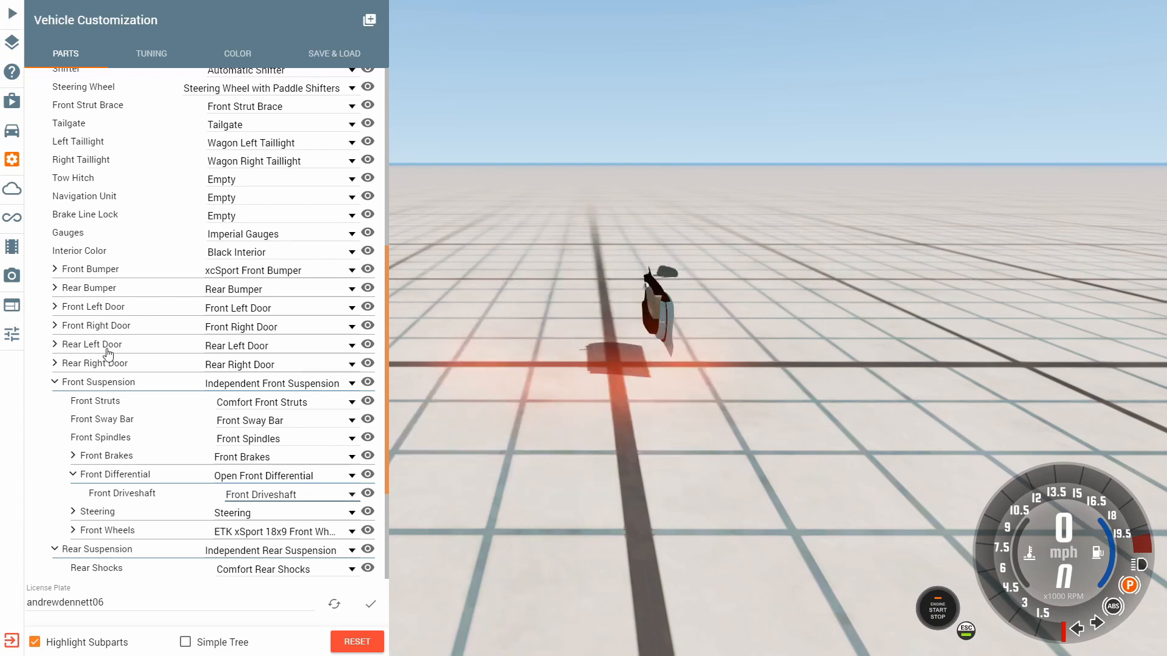
{"action": "left_click", "coordinate": [53, 382]}
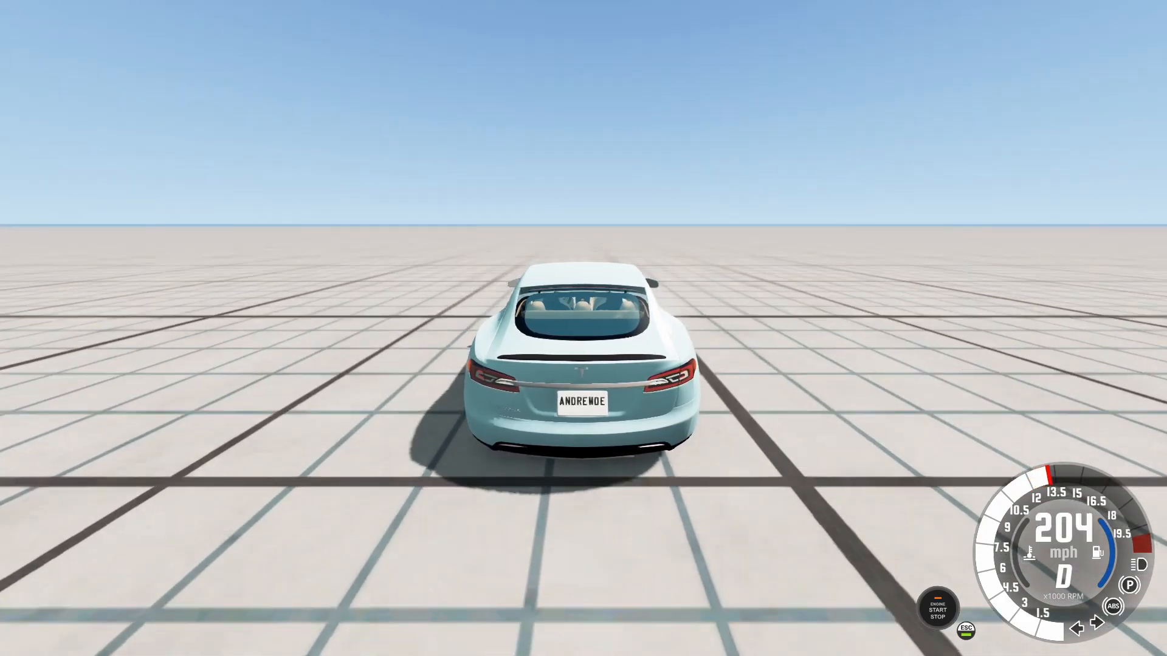
Hold the W throttle to accelerate the sedan down the grid toward 204 mph.
{"action": "key", "text": "w"}
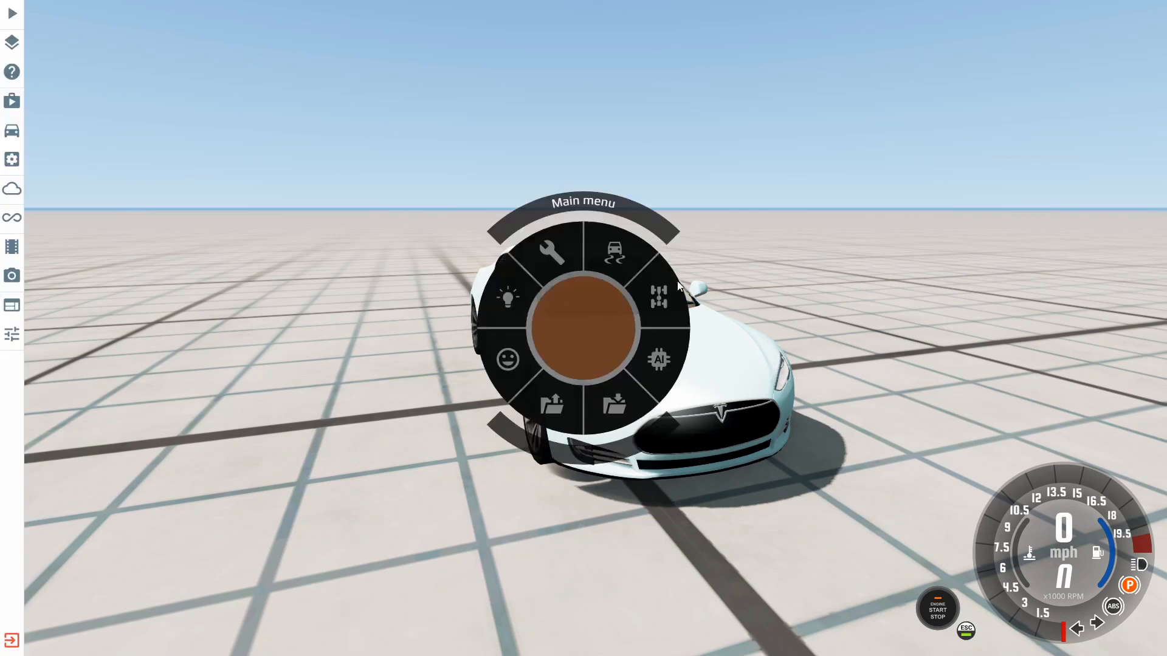
{"action": "mouse_move", "coordinate": [571, 314]}
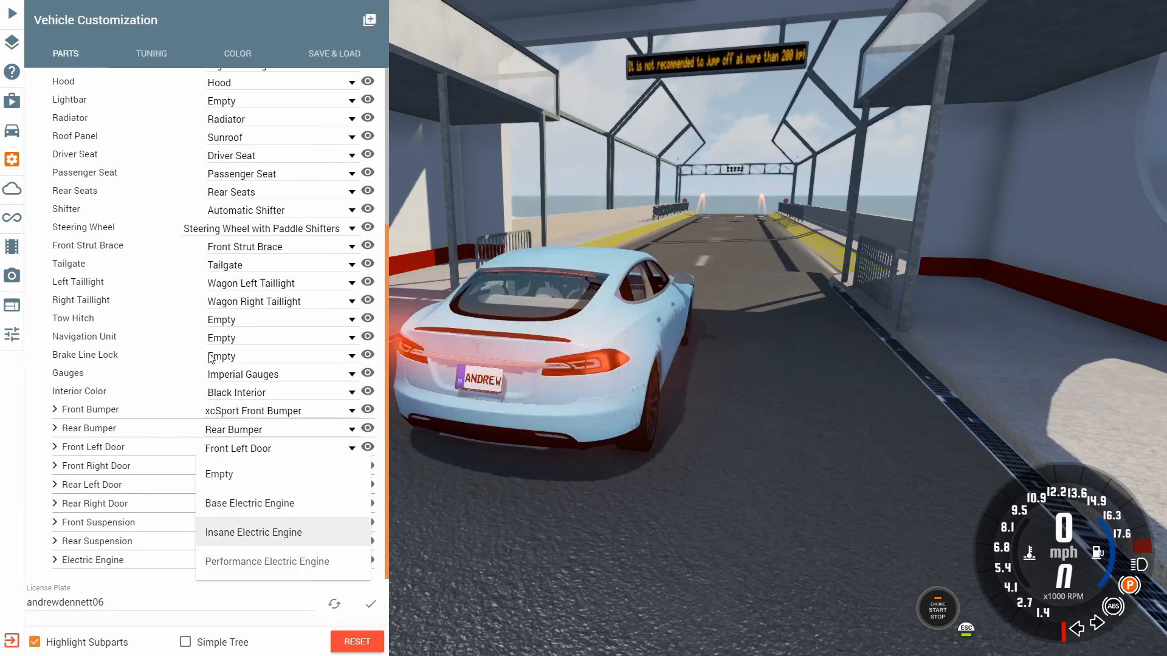
Pick Insane Electric Engine from the Electric Engine dropdown in Parts.
{"action": "left_click", "coordinate": [252, 532]}
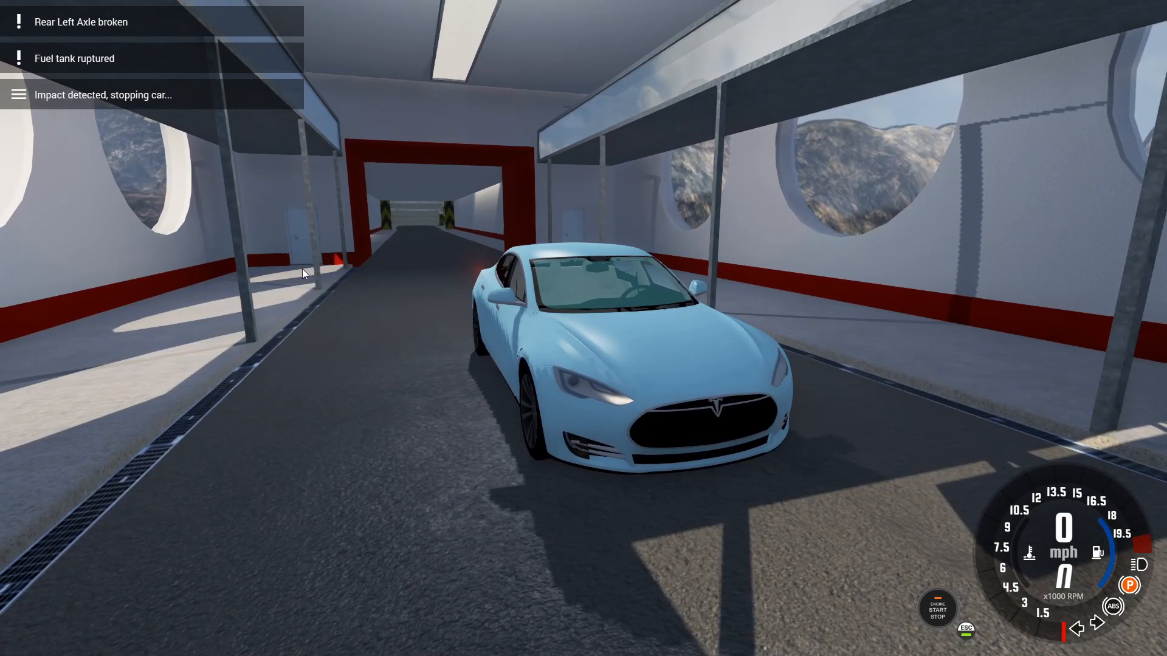
{"action": "mouse_move", "coordinate": [503, 266]}
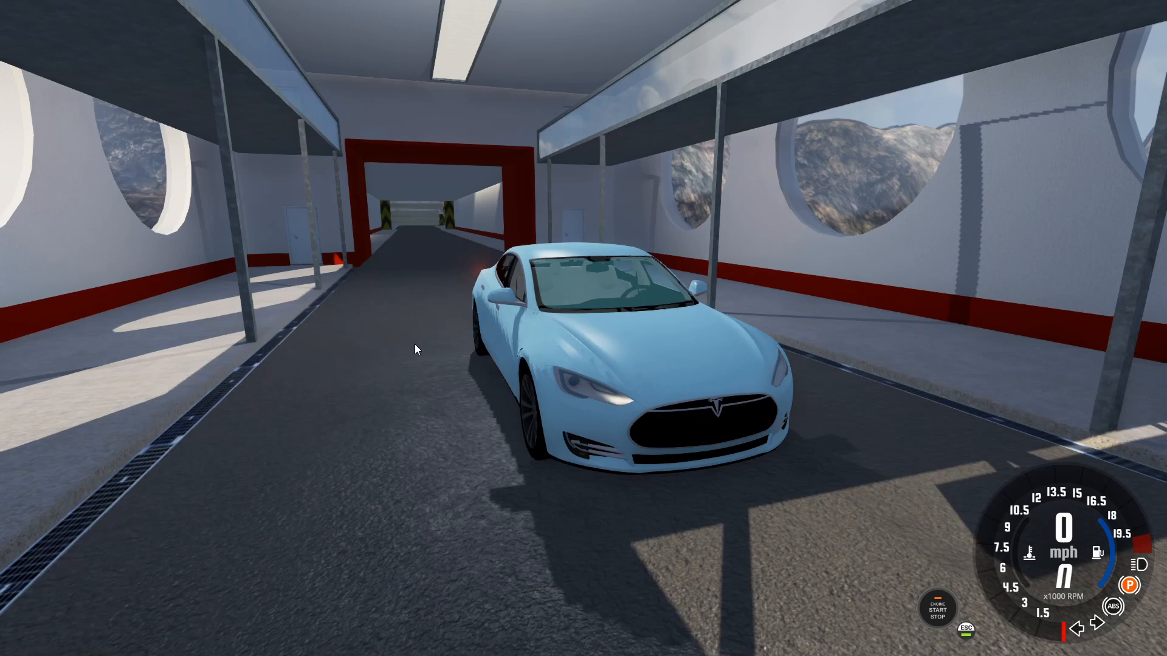
{"action": "mouse_move", "coordinate": [680, 494]}
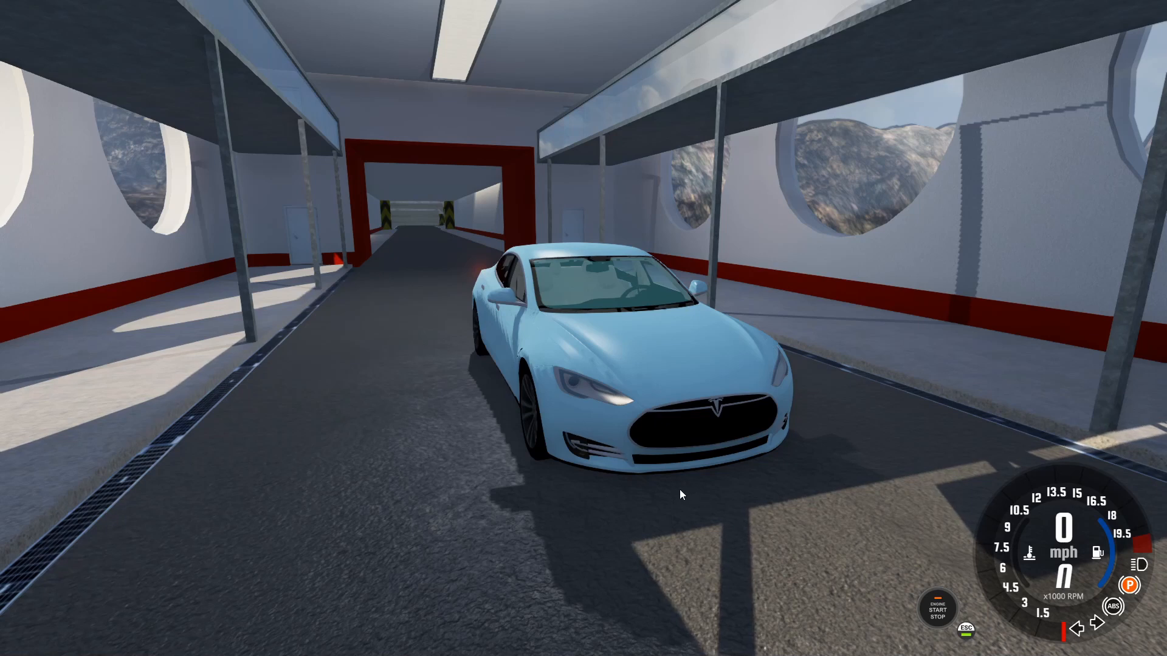
{"action": "mouse_move", "coordinate": [660, 476]}
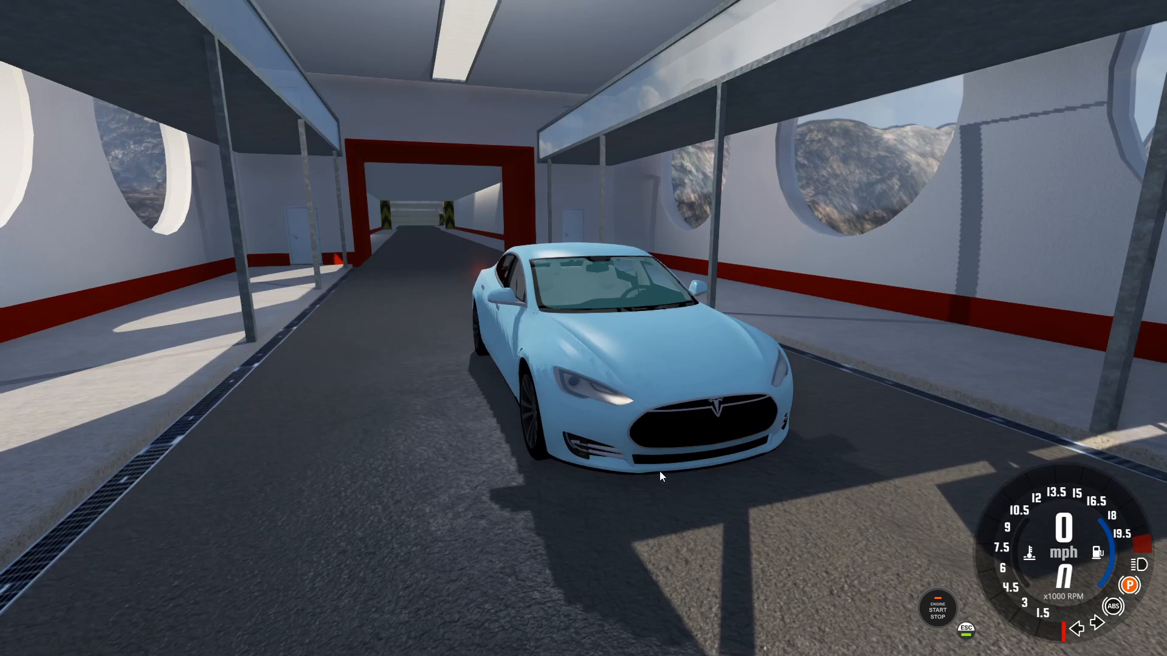
{"action": "mouse_move", "coordinate": [653, 480]}
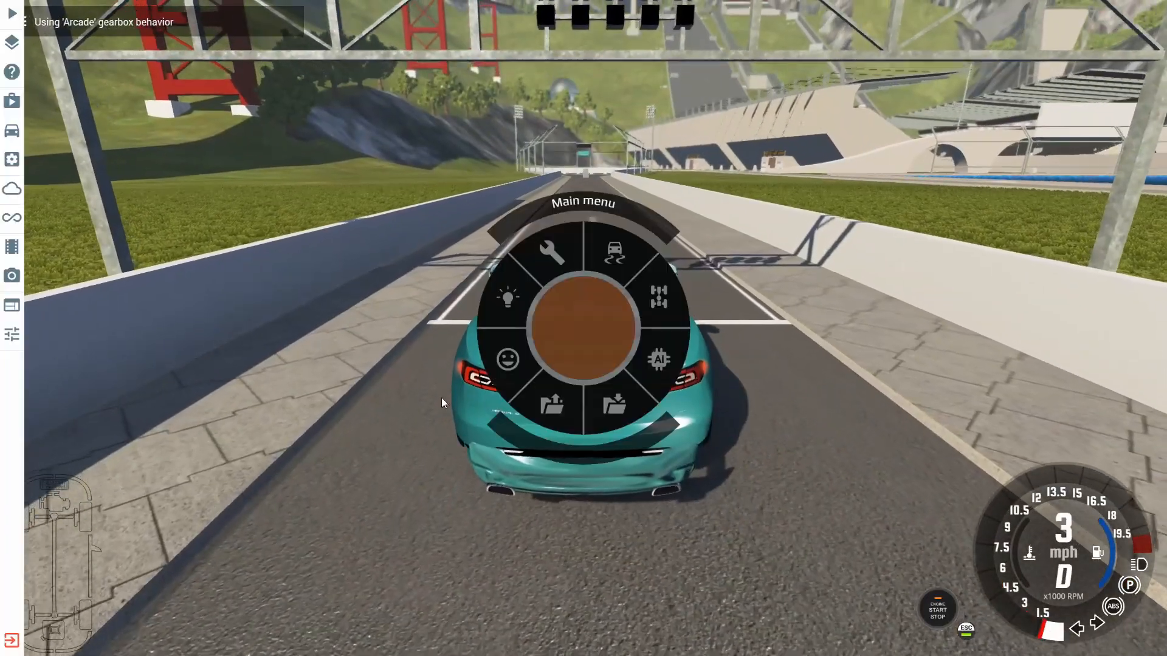
From the radial menu's parts customization, replace the 24kW Battery with the 85kW Battery under Body.
{"action": "left_click", "coordinate": [550, 253]}
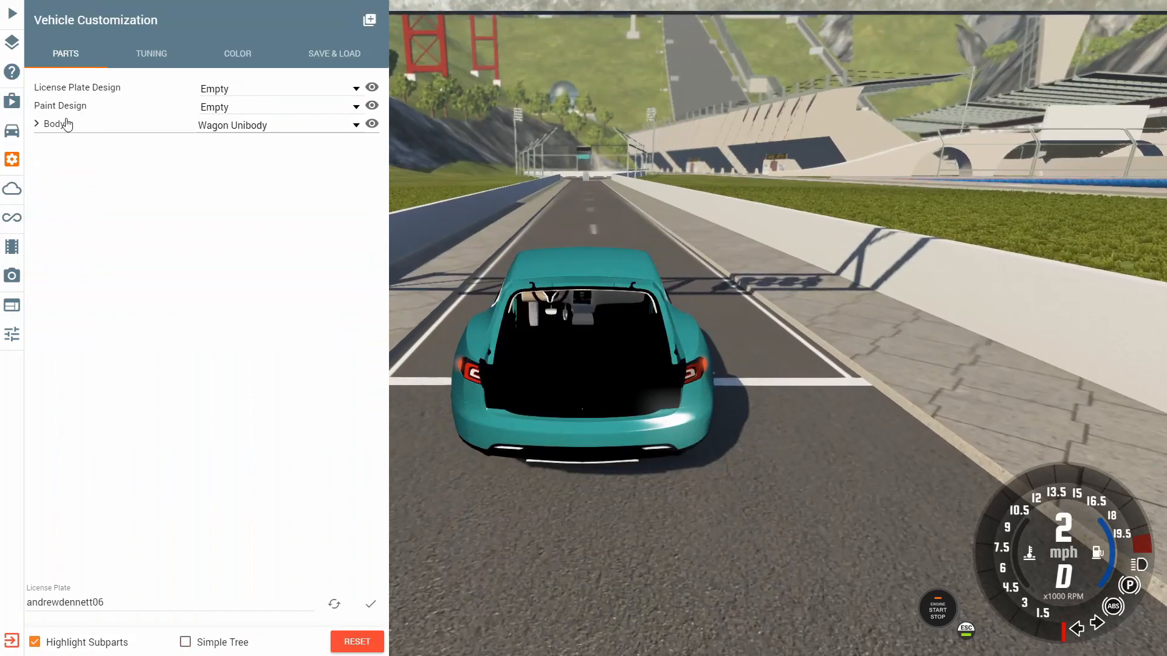
{"action": "left_click", "coordinate": [36, 123]}
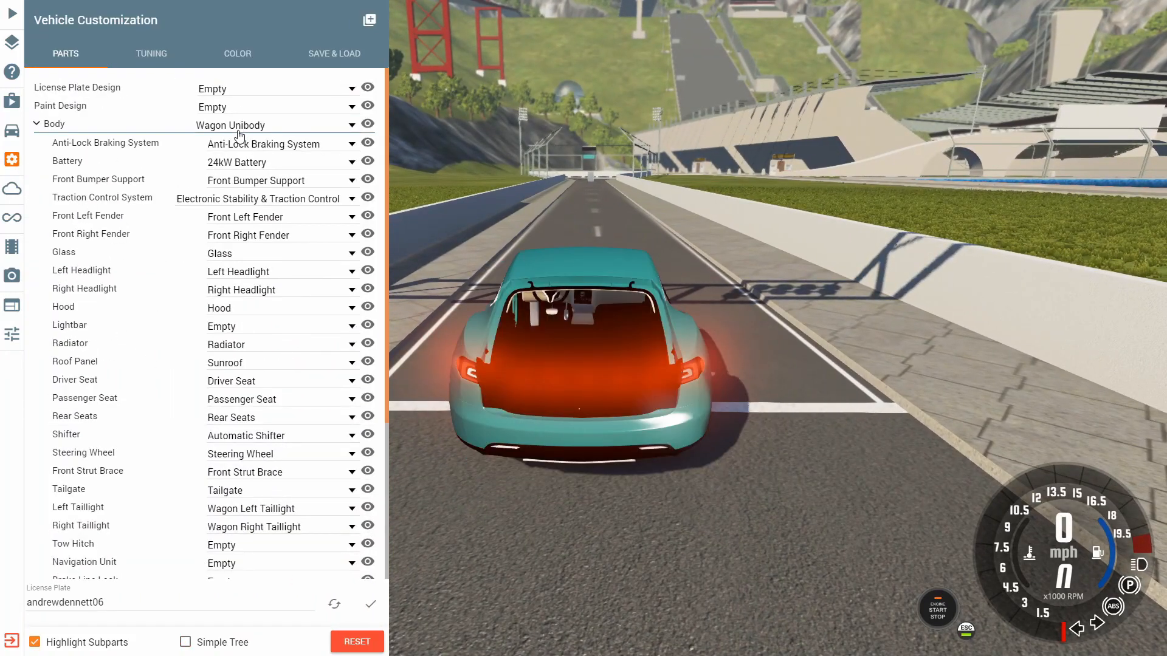
{"action": "left_click", "coordinate": [46, 123]}
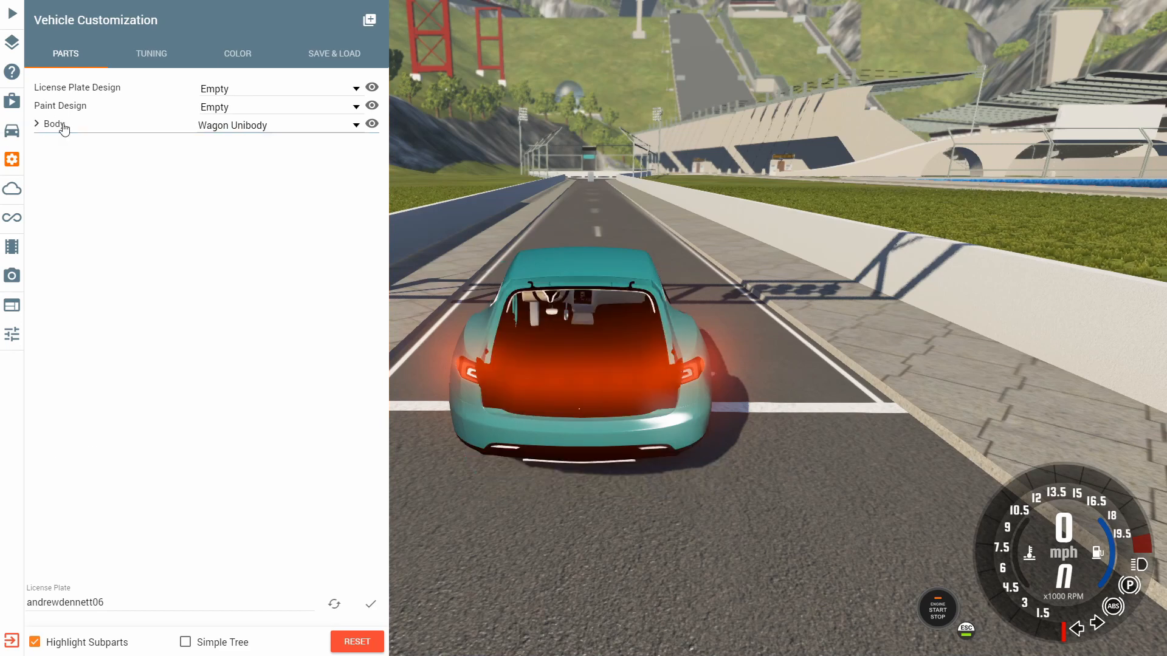
{"action": "left_click", "coordinate": [53, 123]}
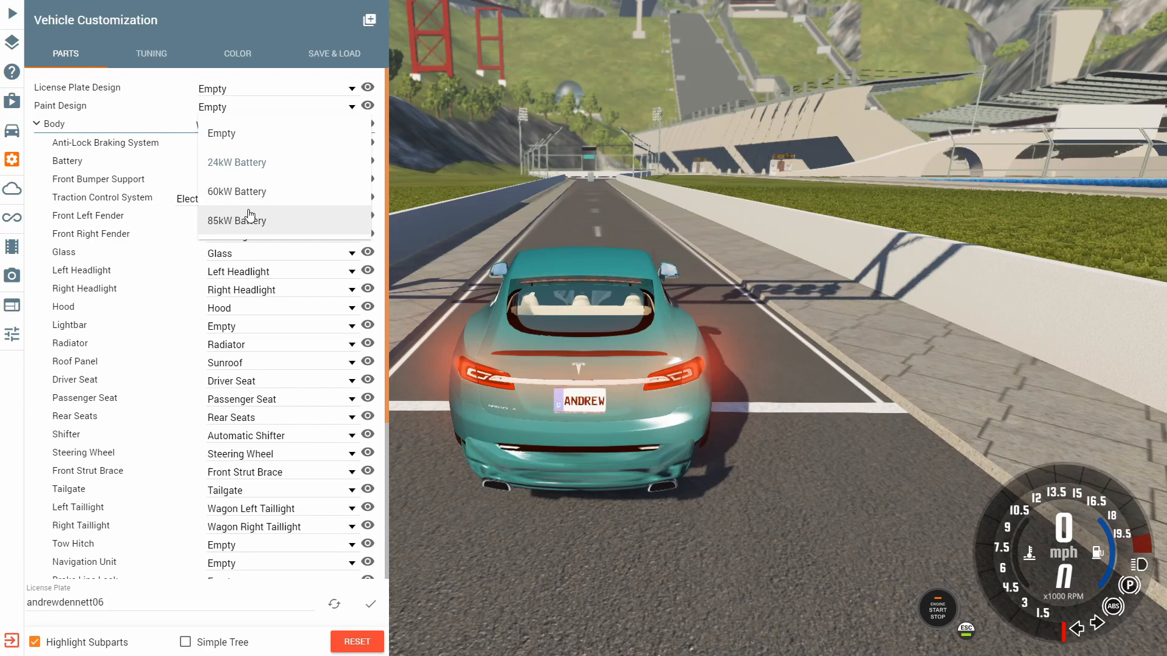
{"action": "left_click", "coordinate": [236, 220]}
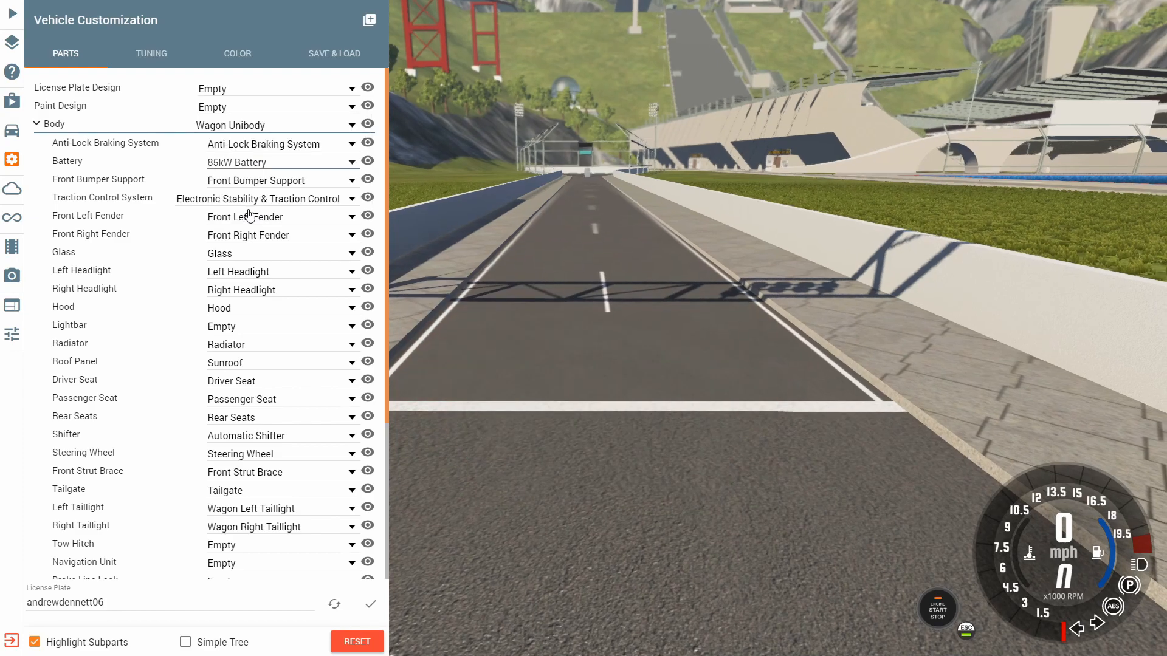